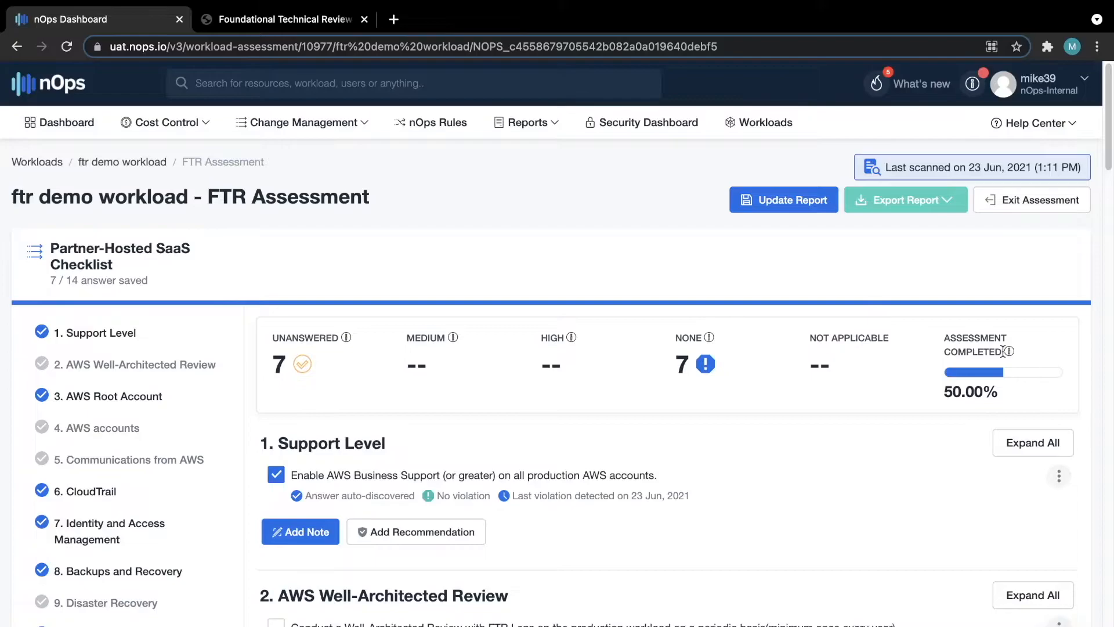
Step: Scroll the assessment down to section 6, CloudTrail
scroll(down, 3)
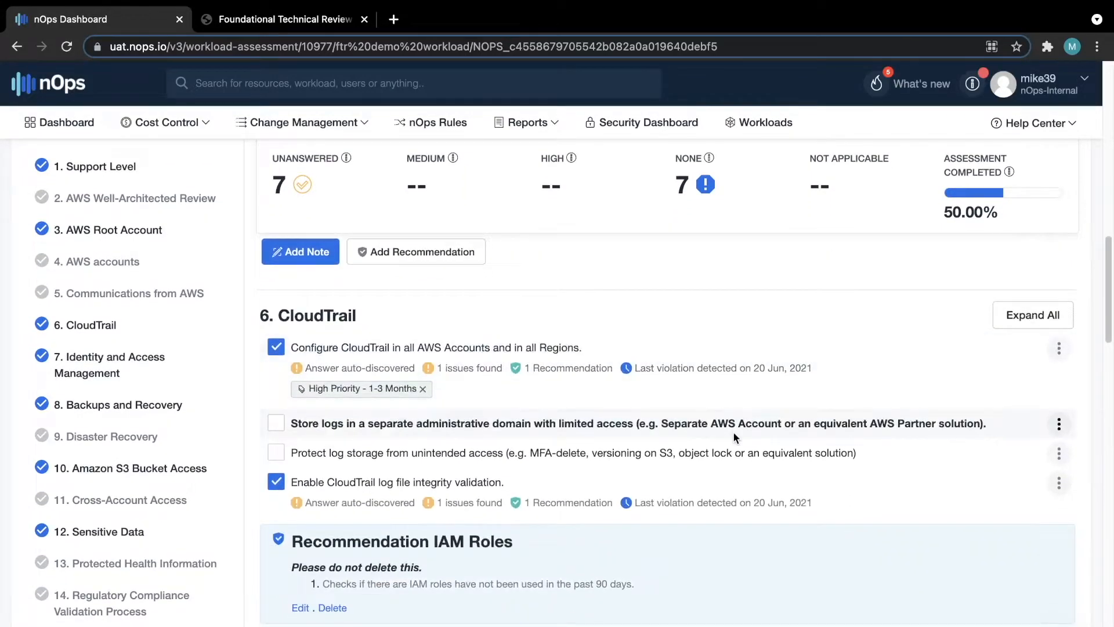
Step: Expand the Configure CloudTrail check and bring up its three-dot actions menu
click(1058, 348)
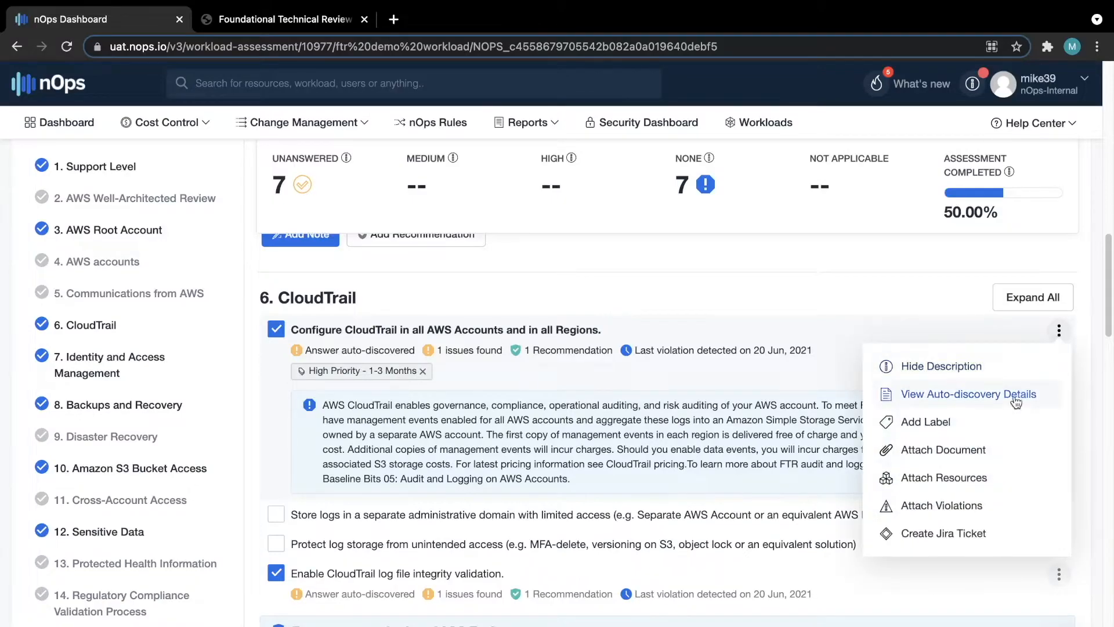
Step: Choose Add Label to reach the Label Answer dialog showing High Priority - 1-3 Months
click(926, 422)
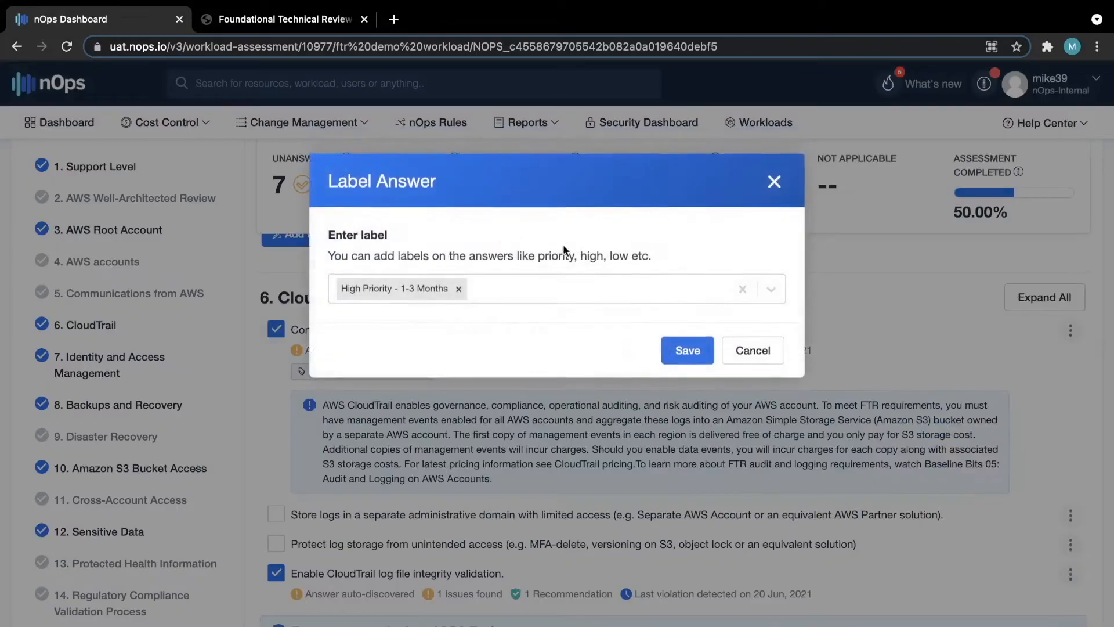